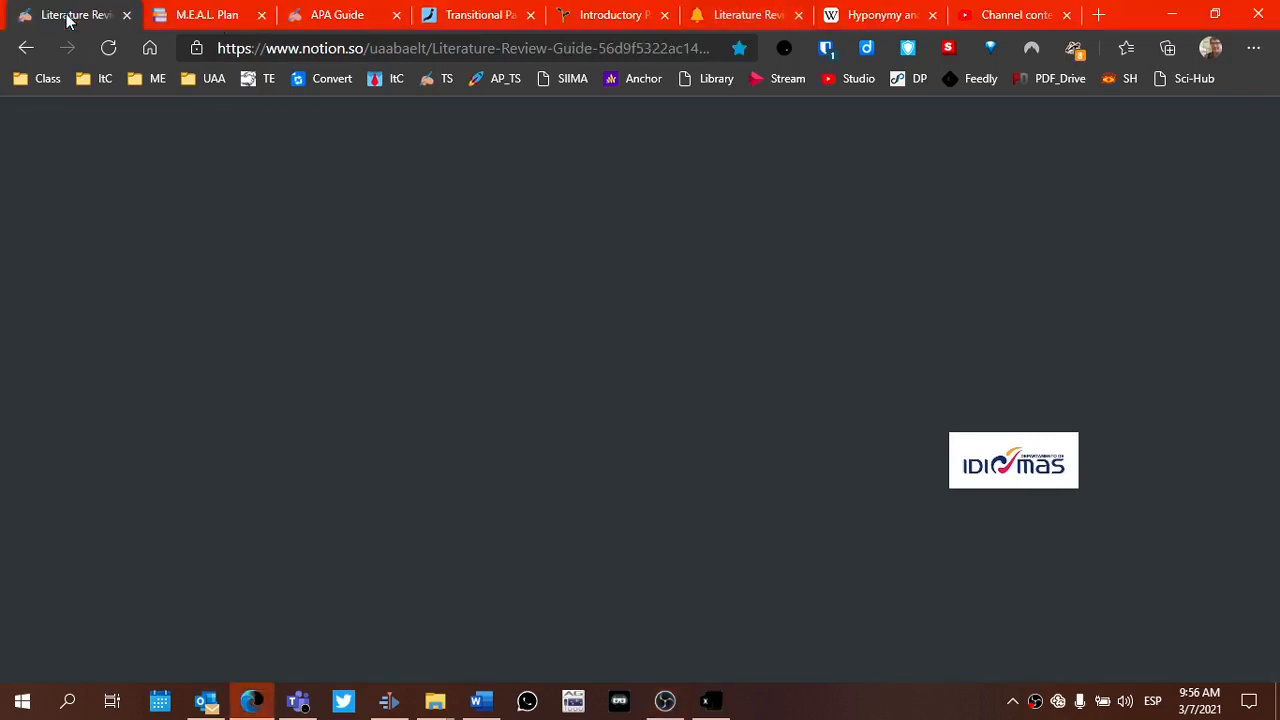
Browse the Literature Review Guide and M.E.A.L. Plan pages, then return to the Guide
click(70, 14)
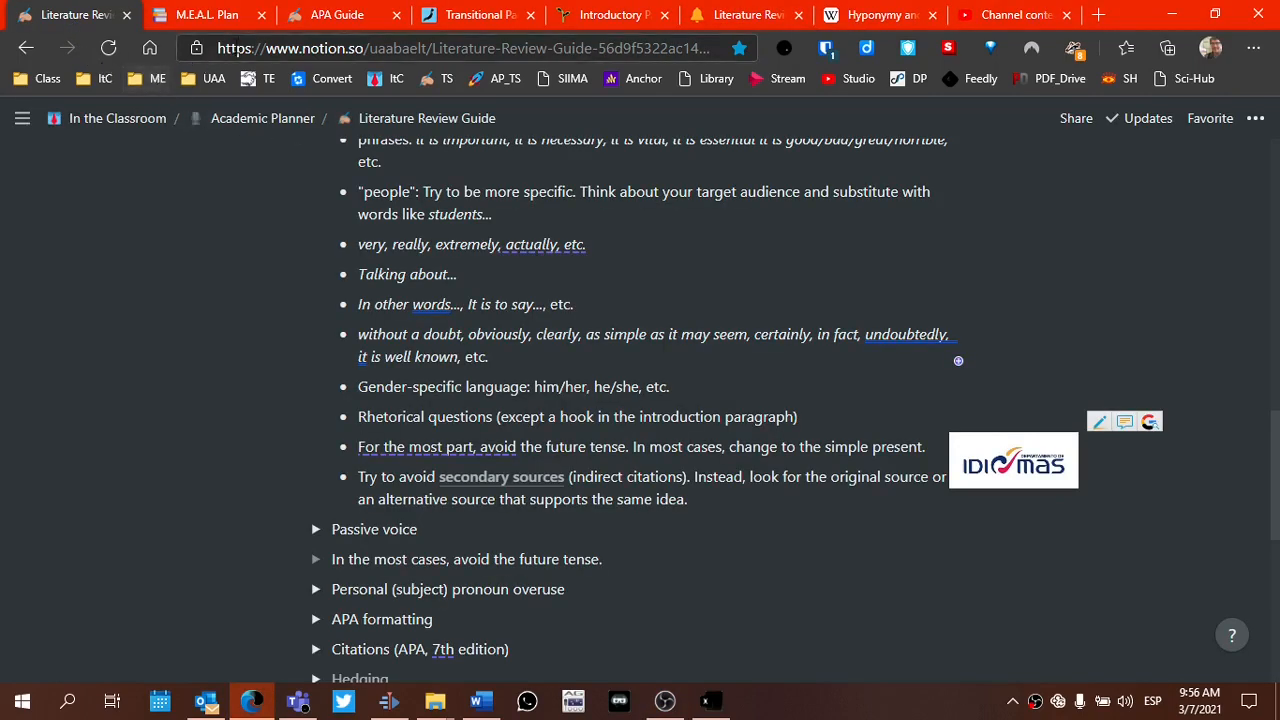
click(207, 14)
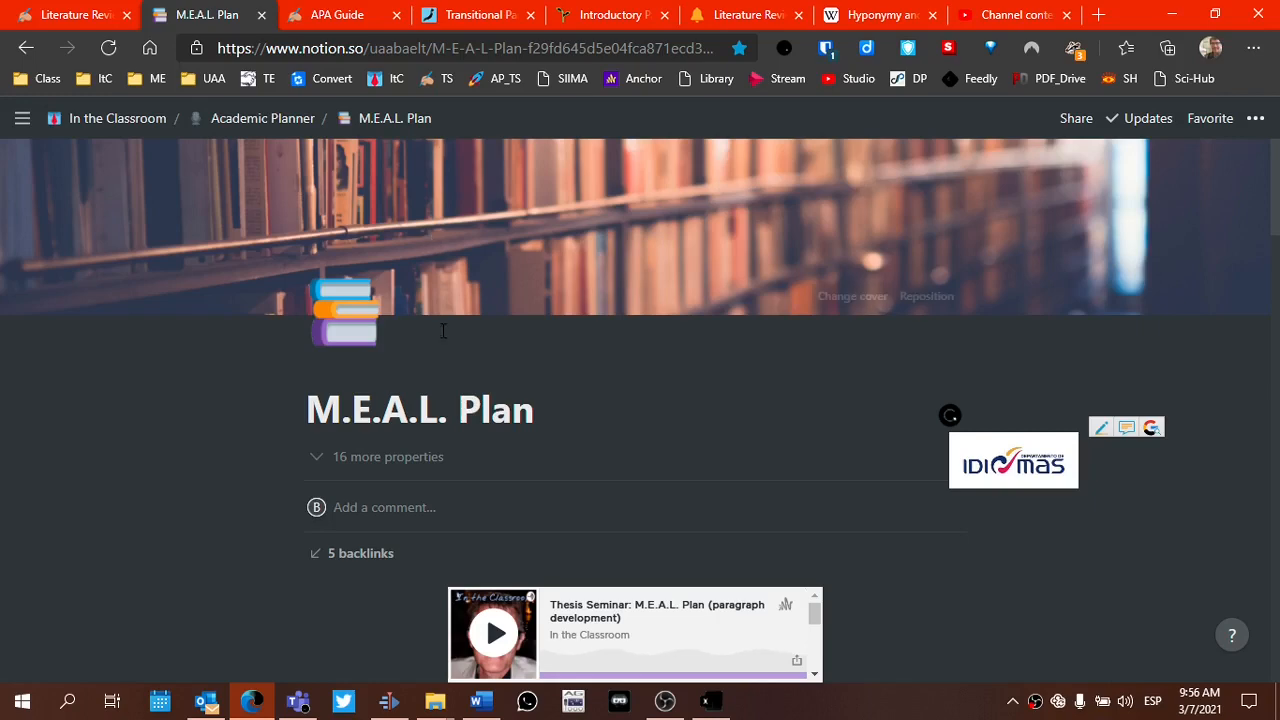
mouse_move(360, 357)
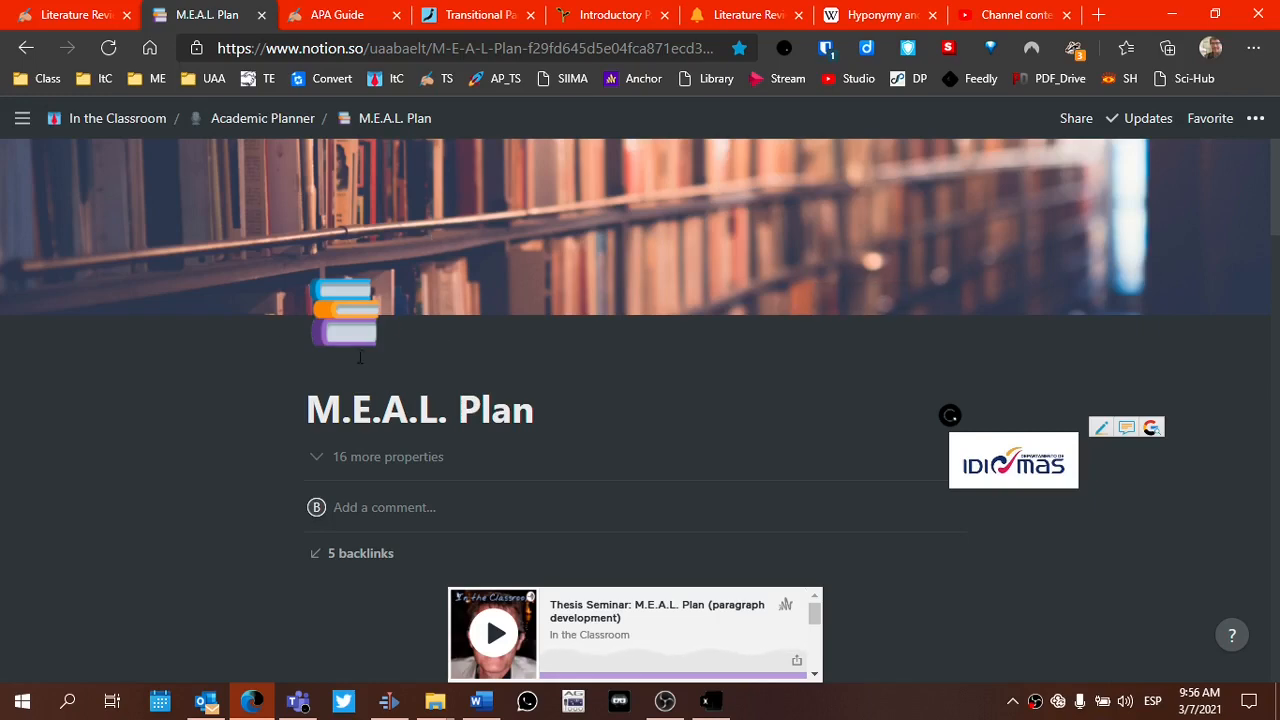
scroll(down, 3)
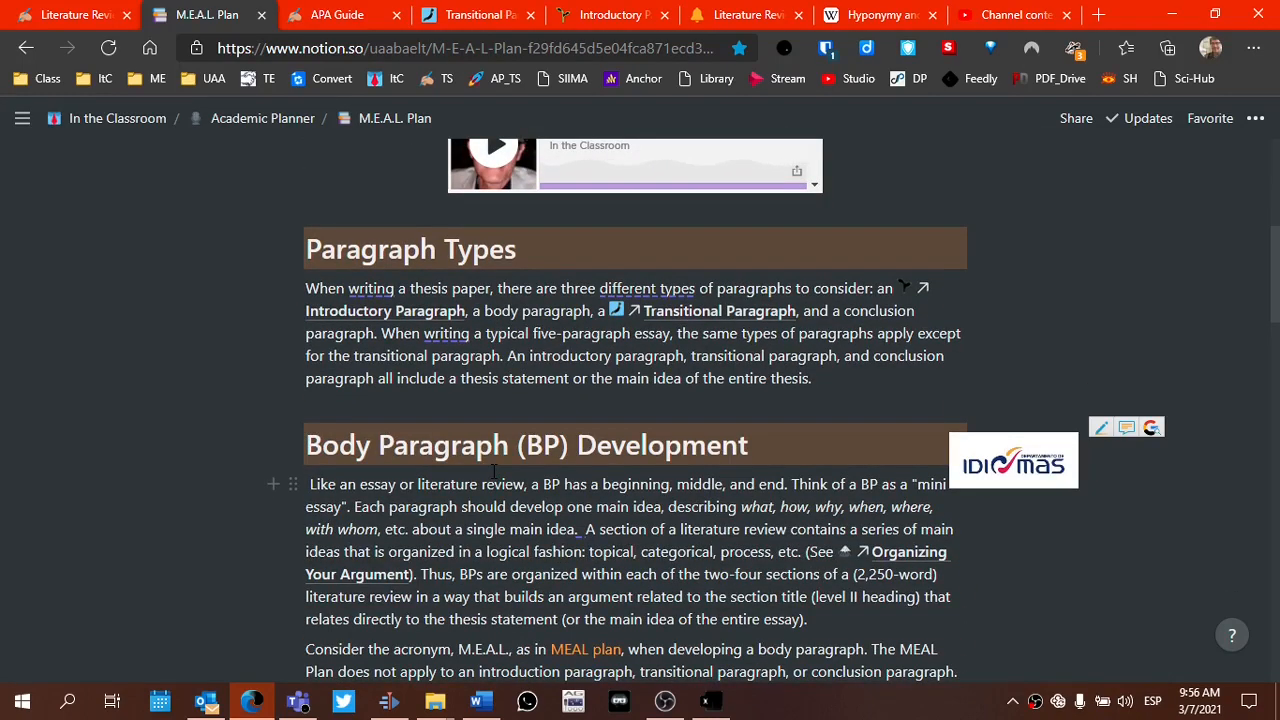
click(72, 15)
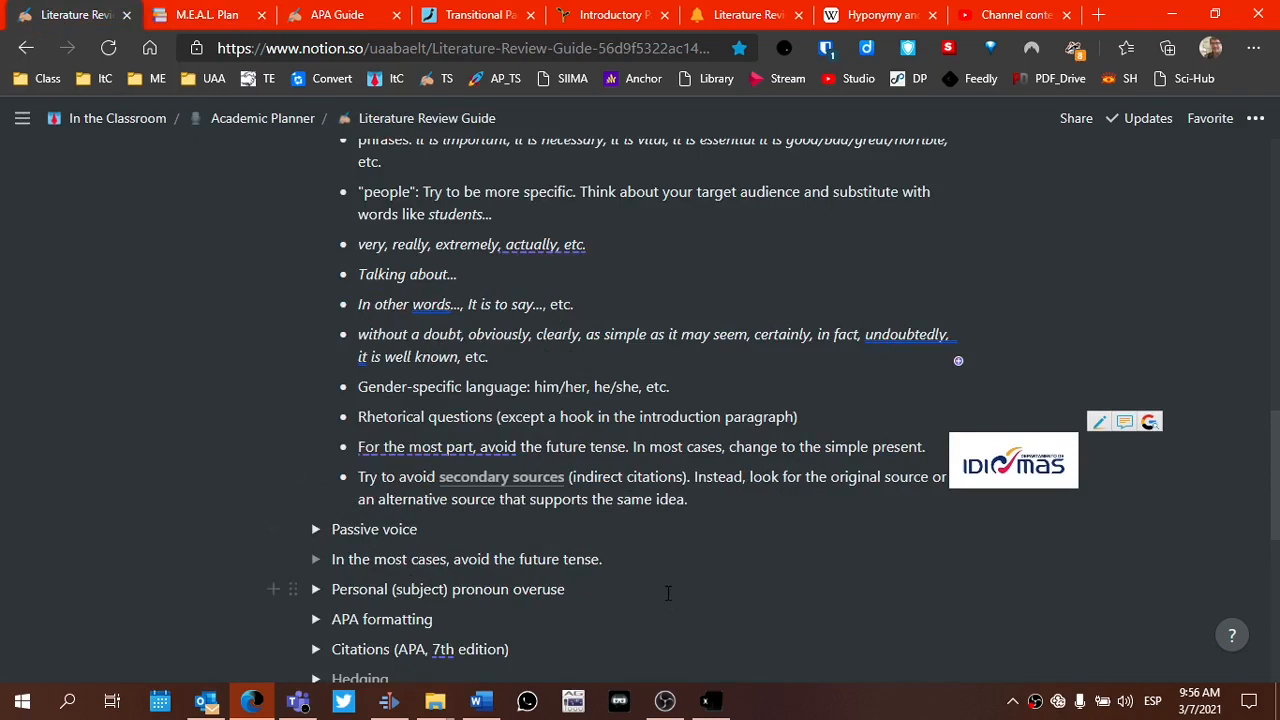
mouse_move(657, 568)
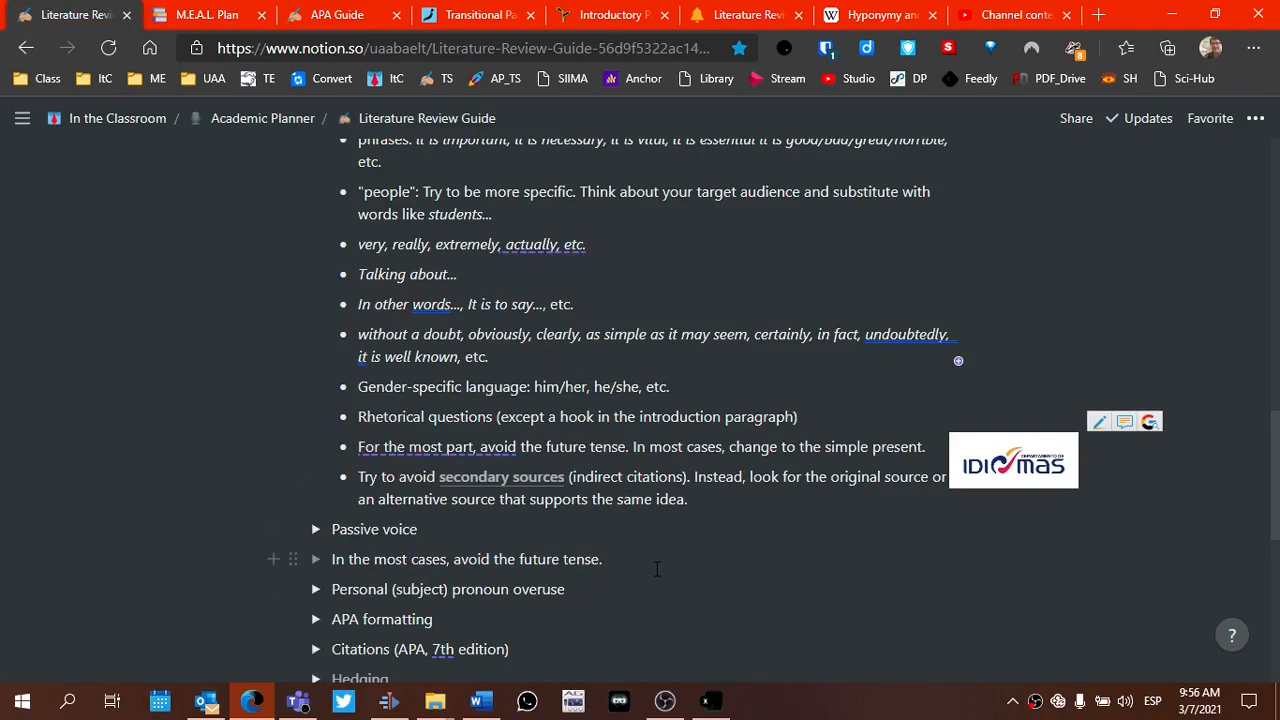
Glance at the Introductory Paragraph page, then show the Literature Review Group Feedback checklist
scroll(up, 3)
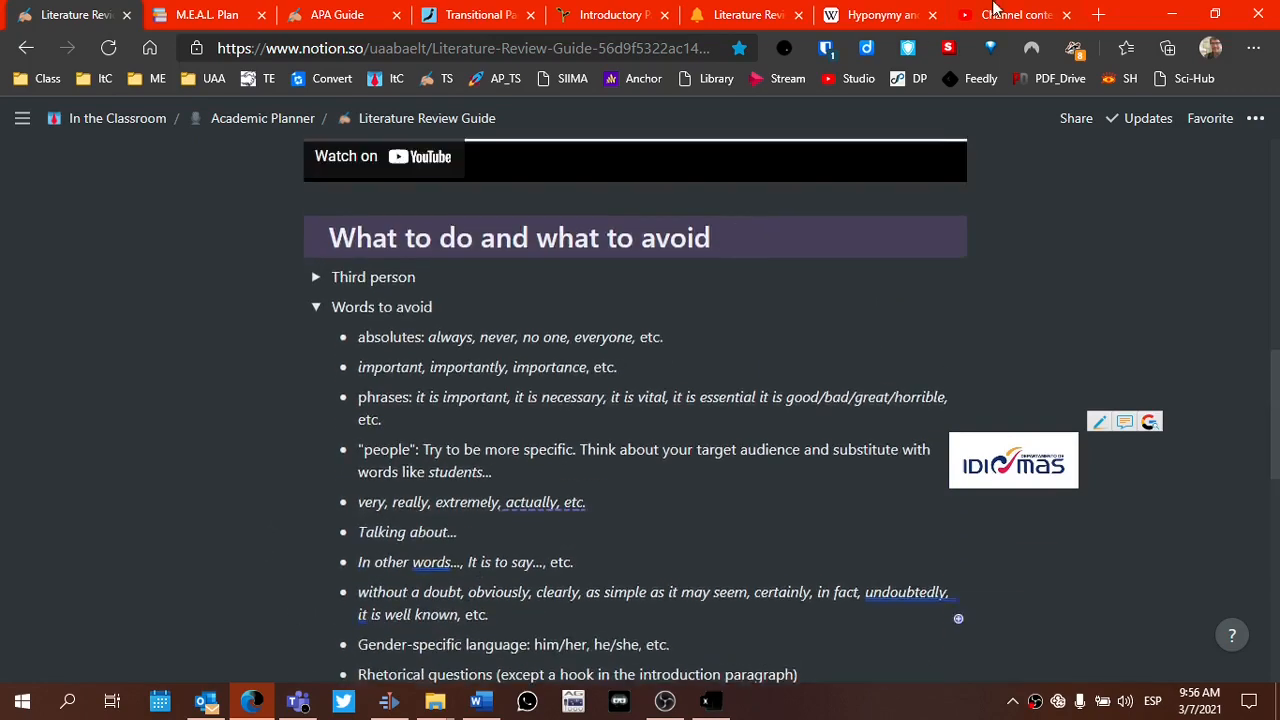
click(875, 14)
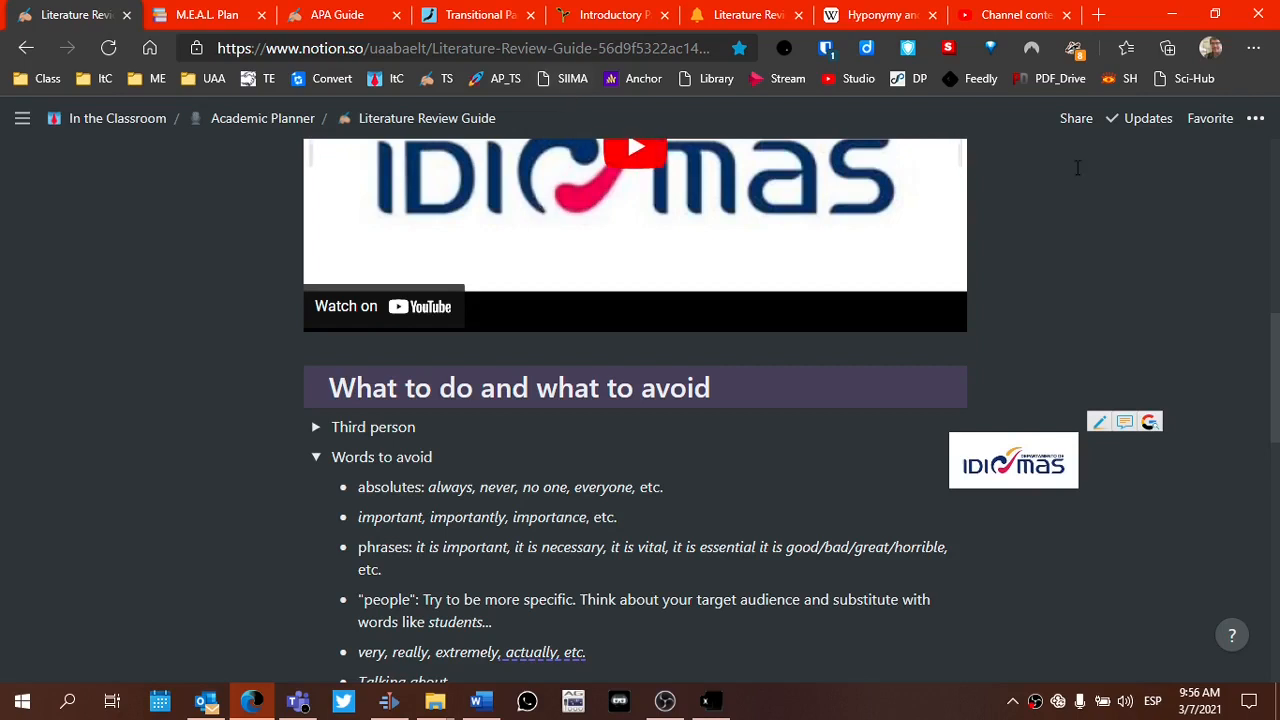
mouse_move(1172, 14)
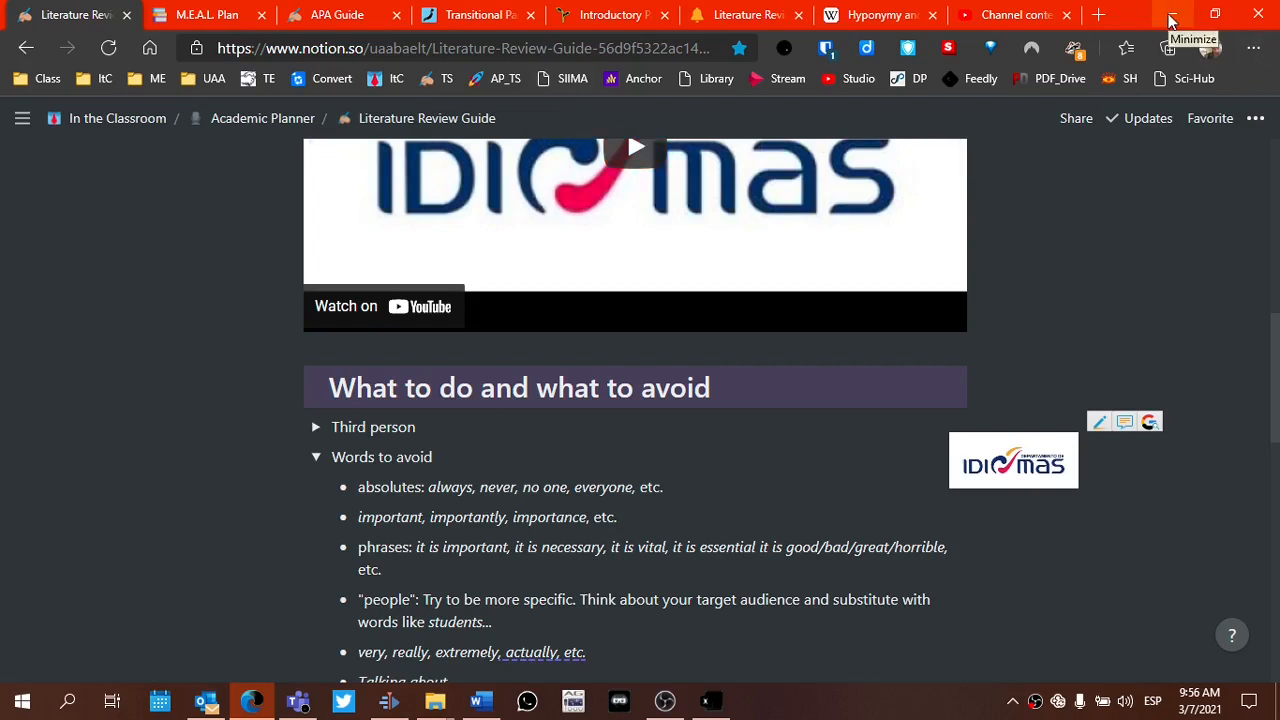
click(610, 14)
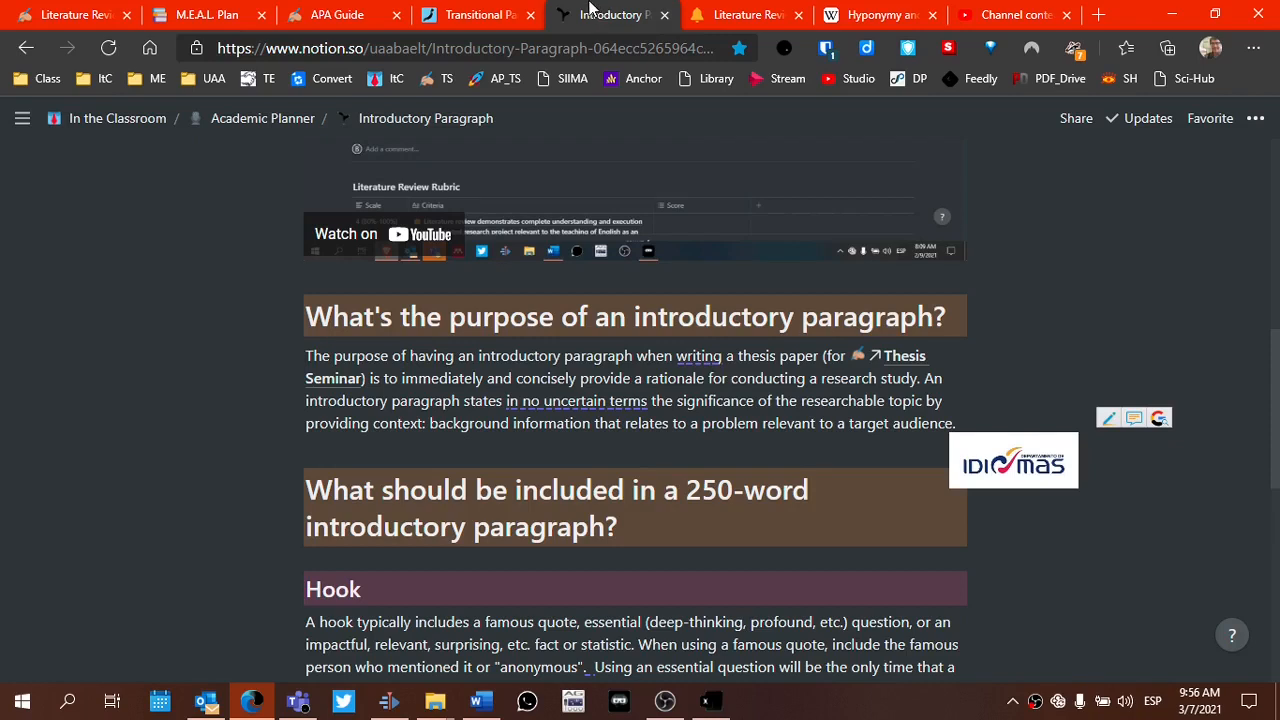
click(745, 14)
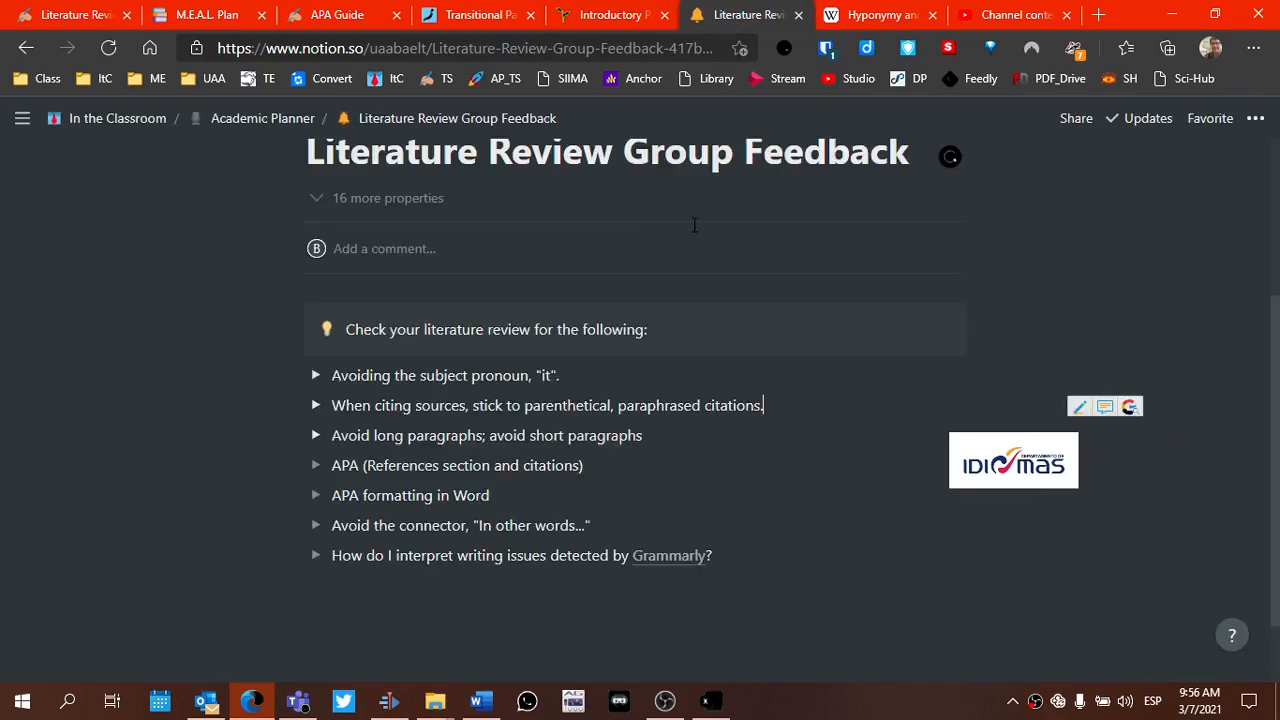
mouse_move(623, 383)
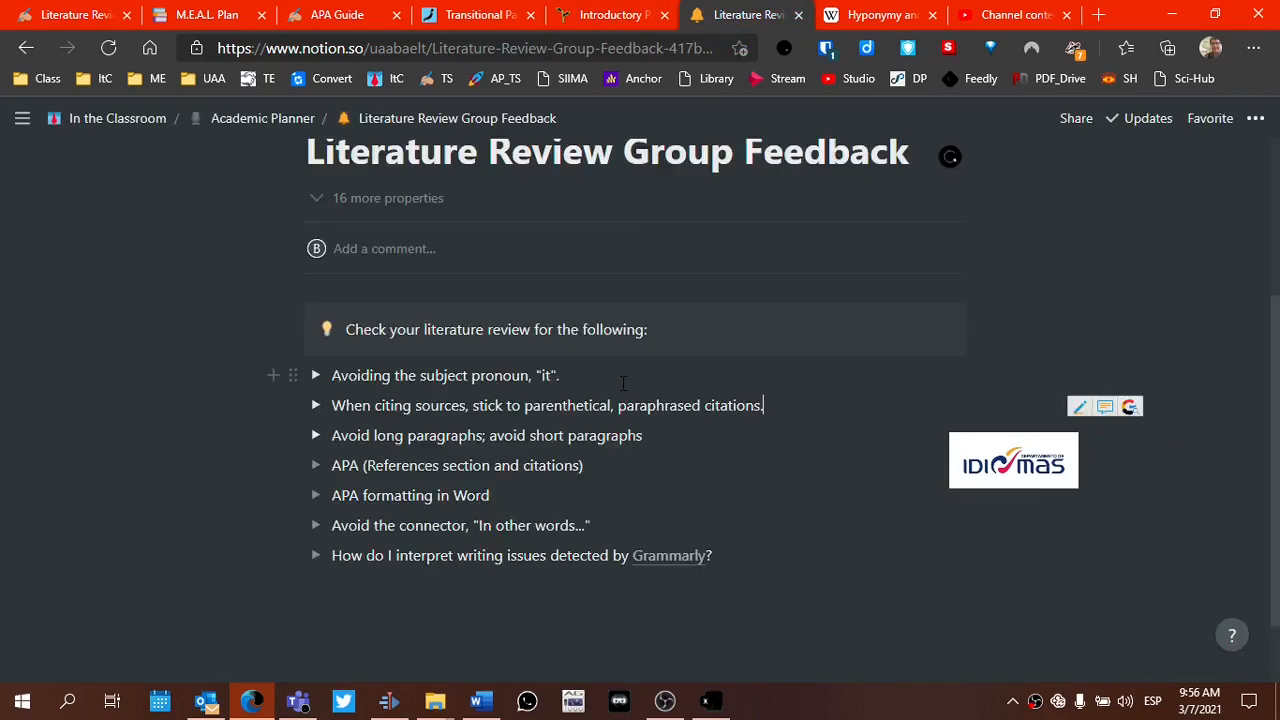